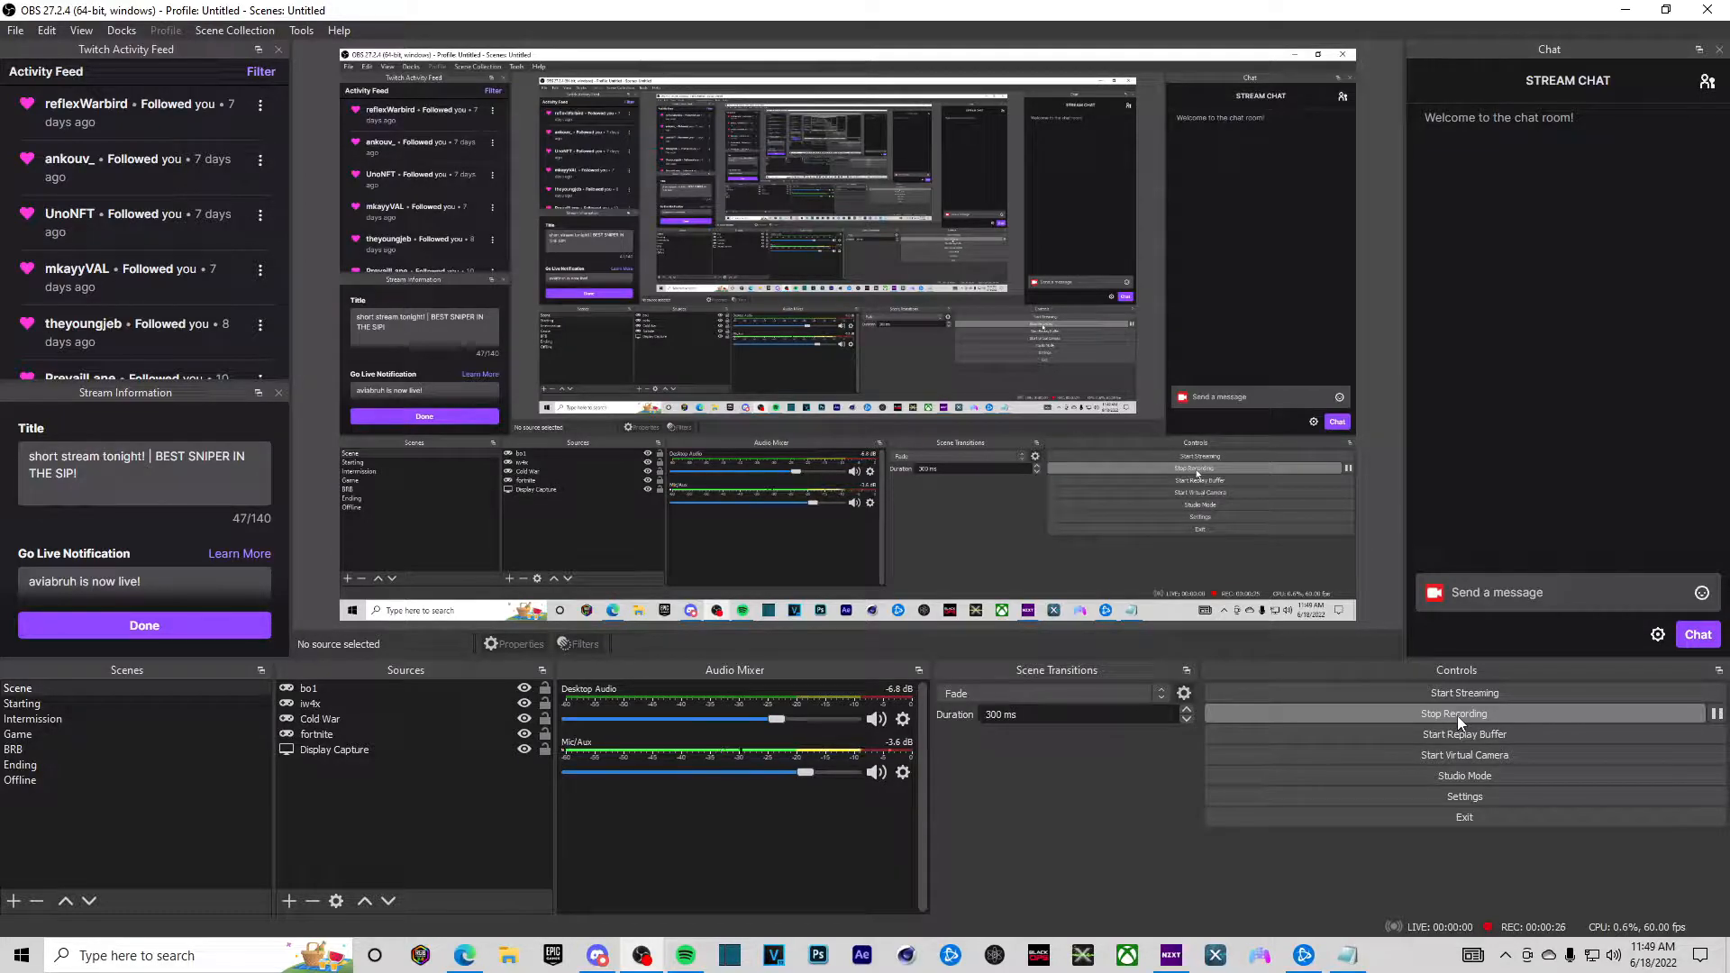
- Change the Player 1 controller type from the Xbox pad to the PlayStation layout
click(465, 956)
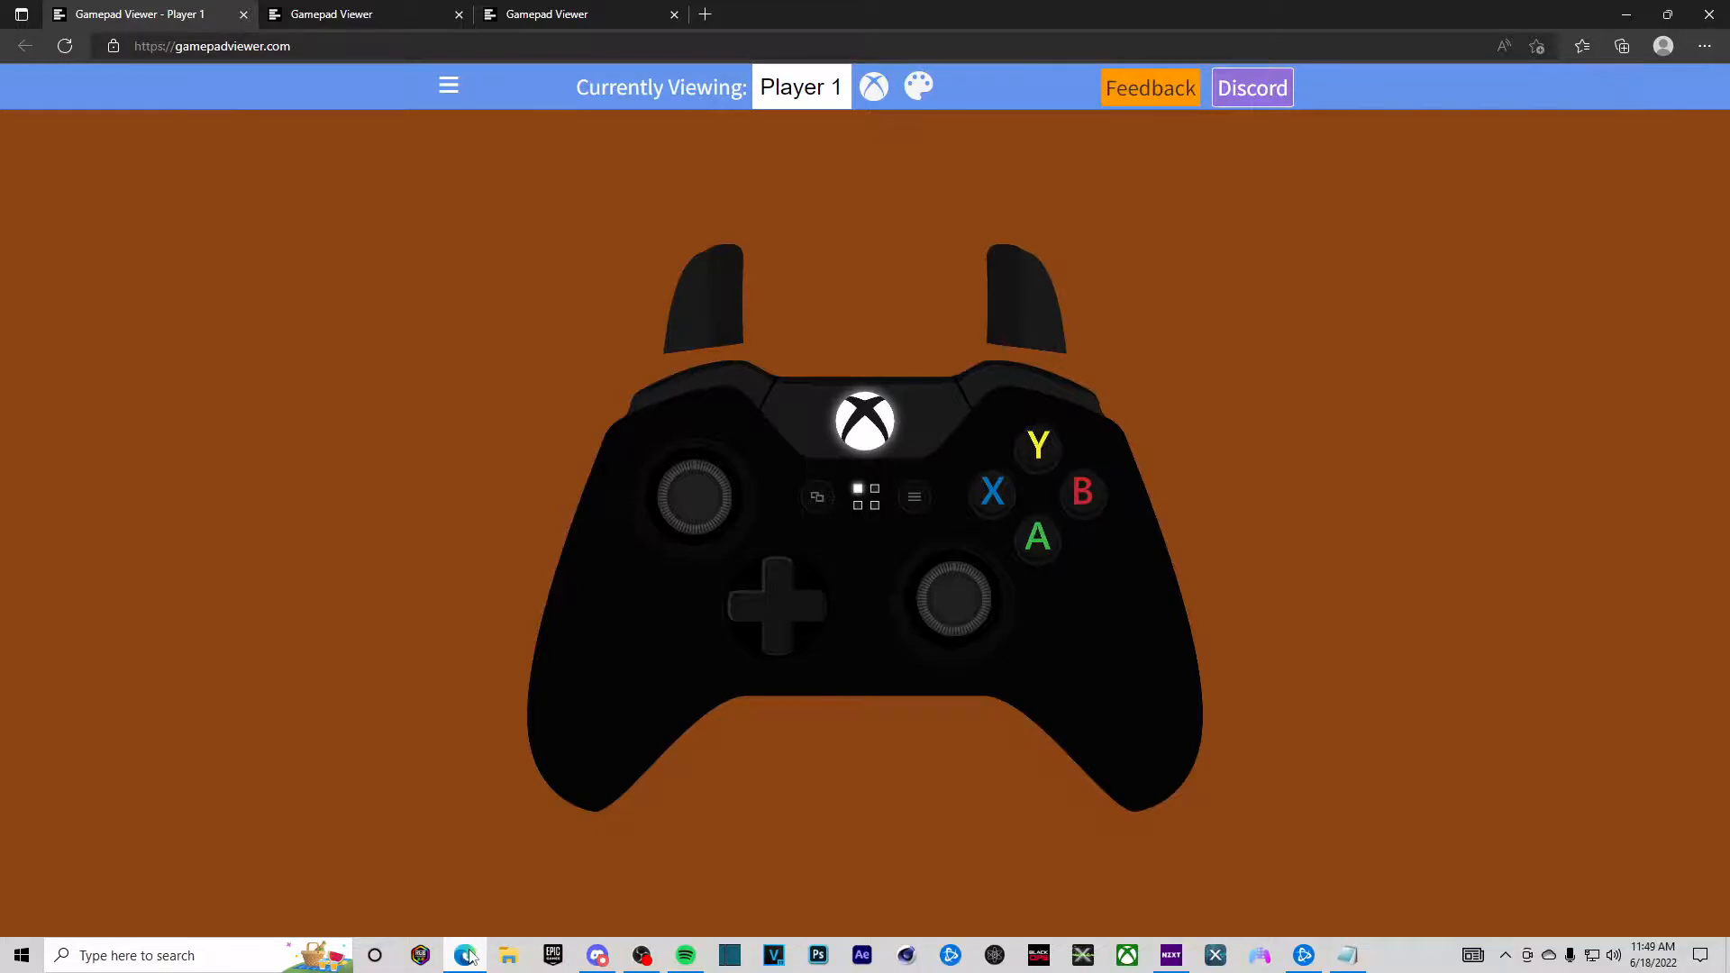
mouse_move(502, 539)
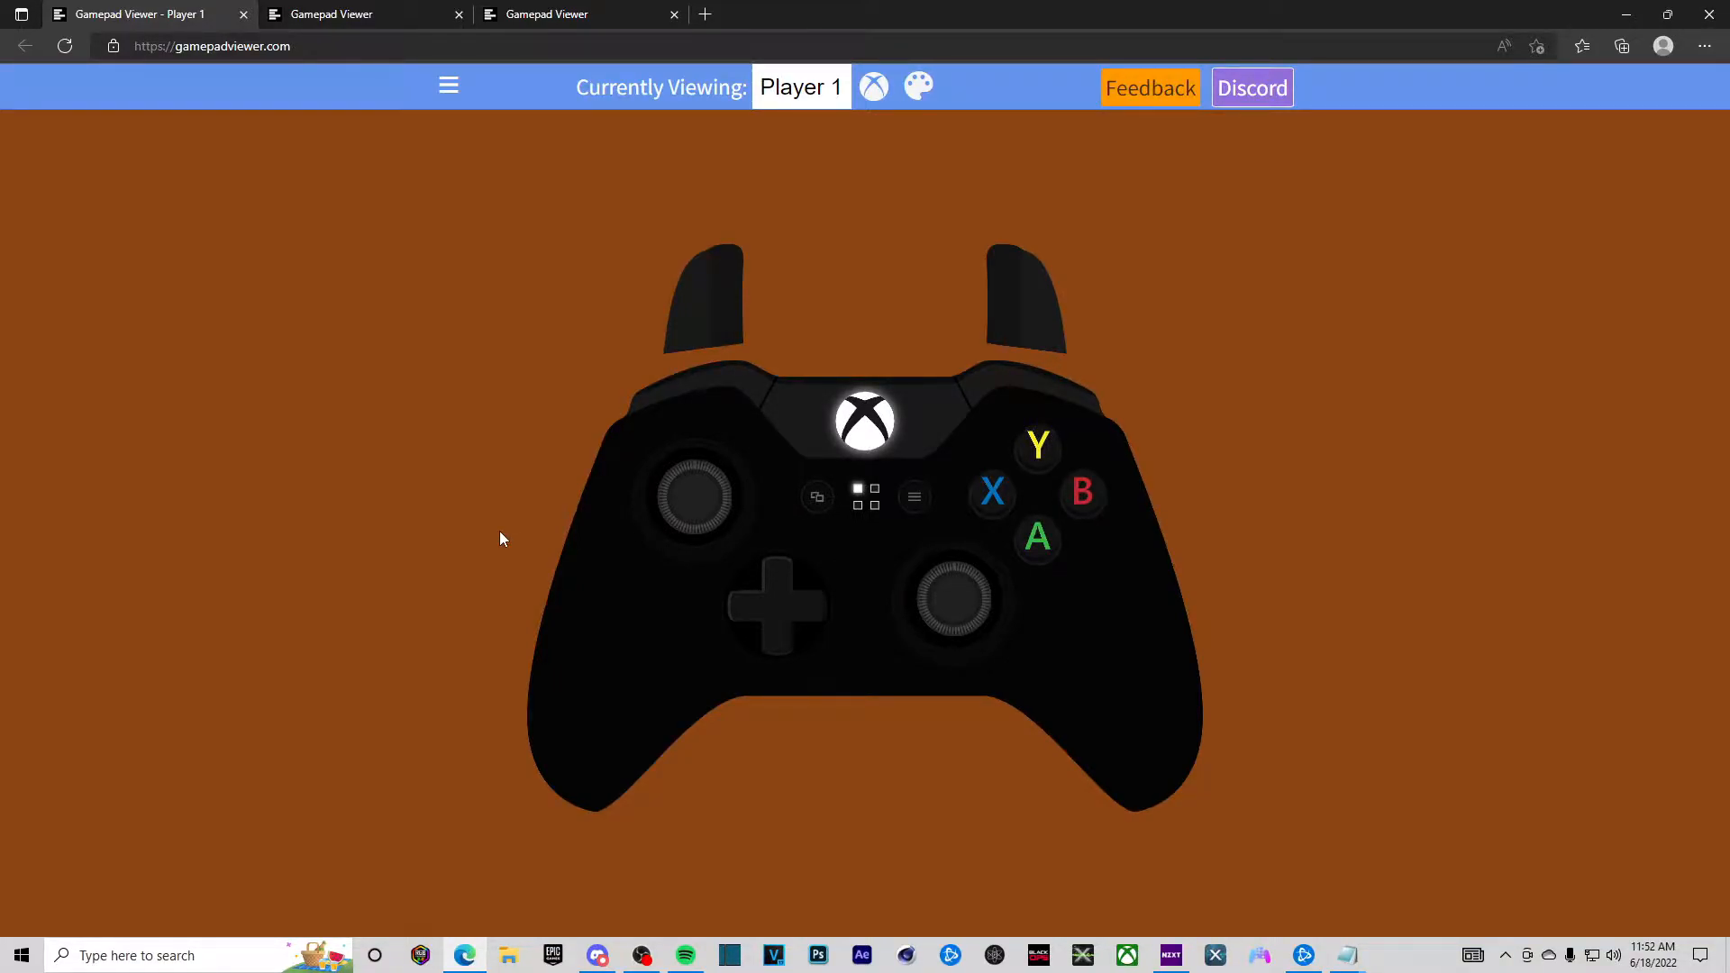
mouse_move(874, 86)
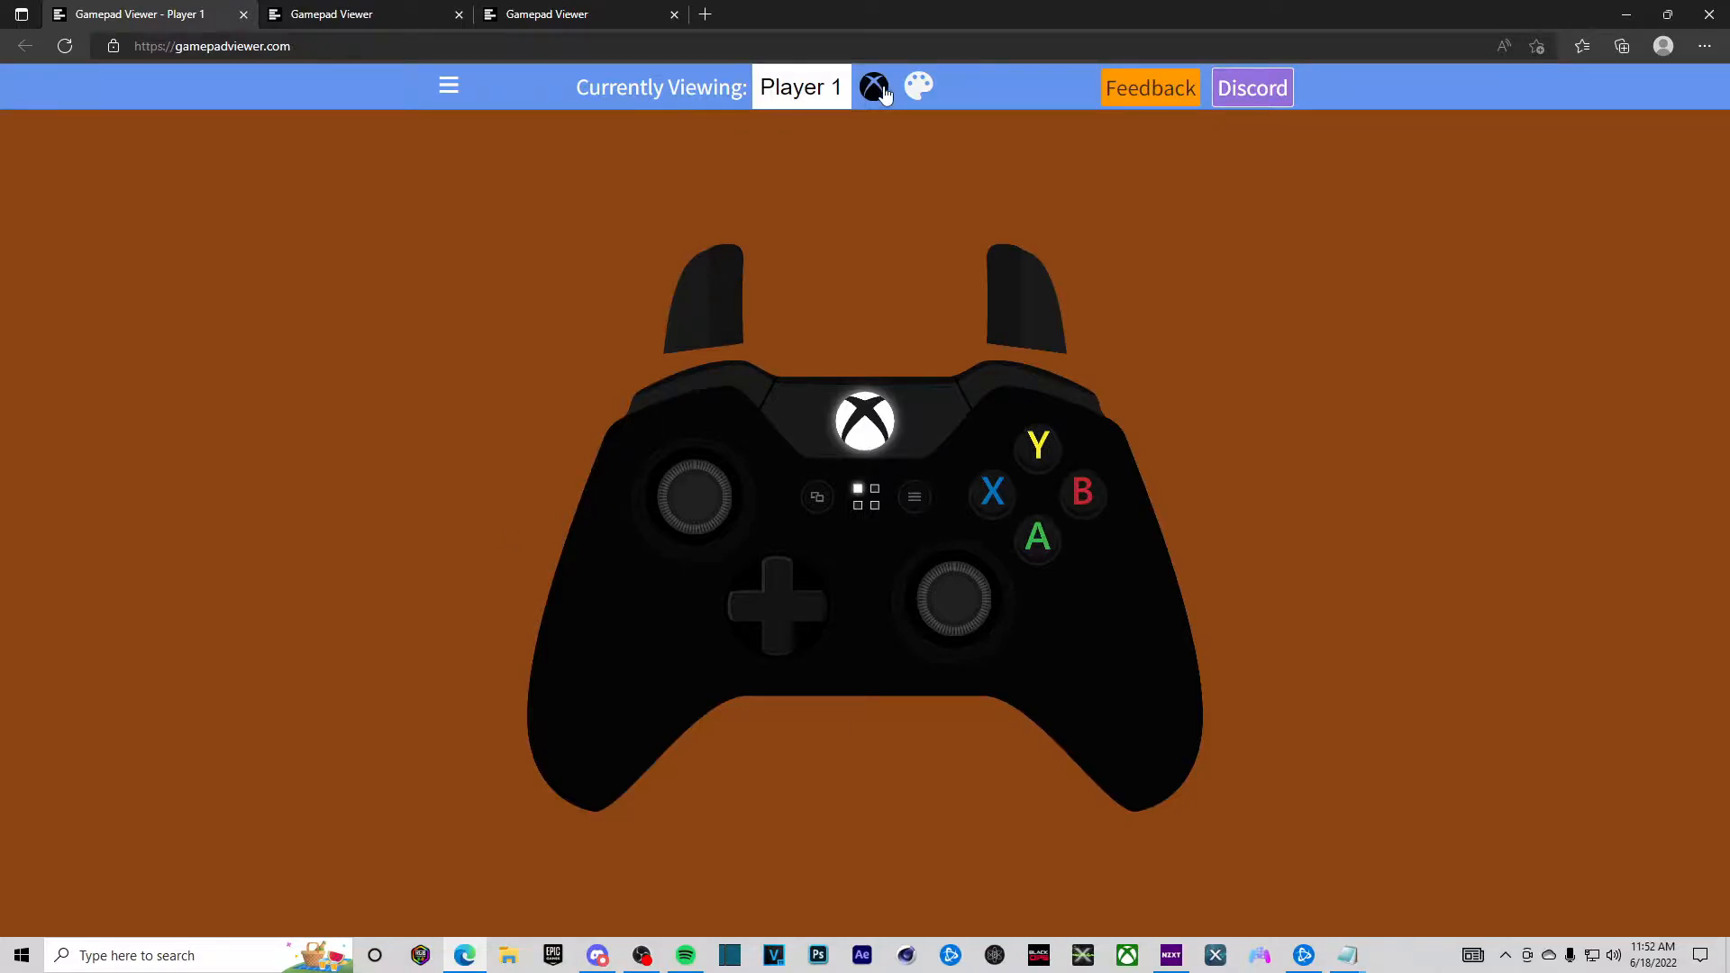
click(874, 87)
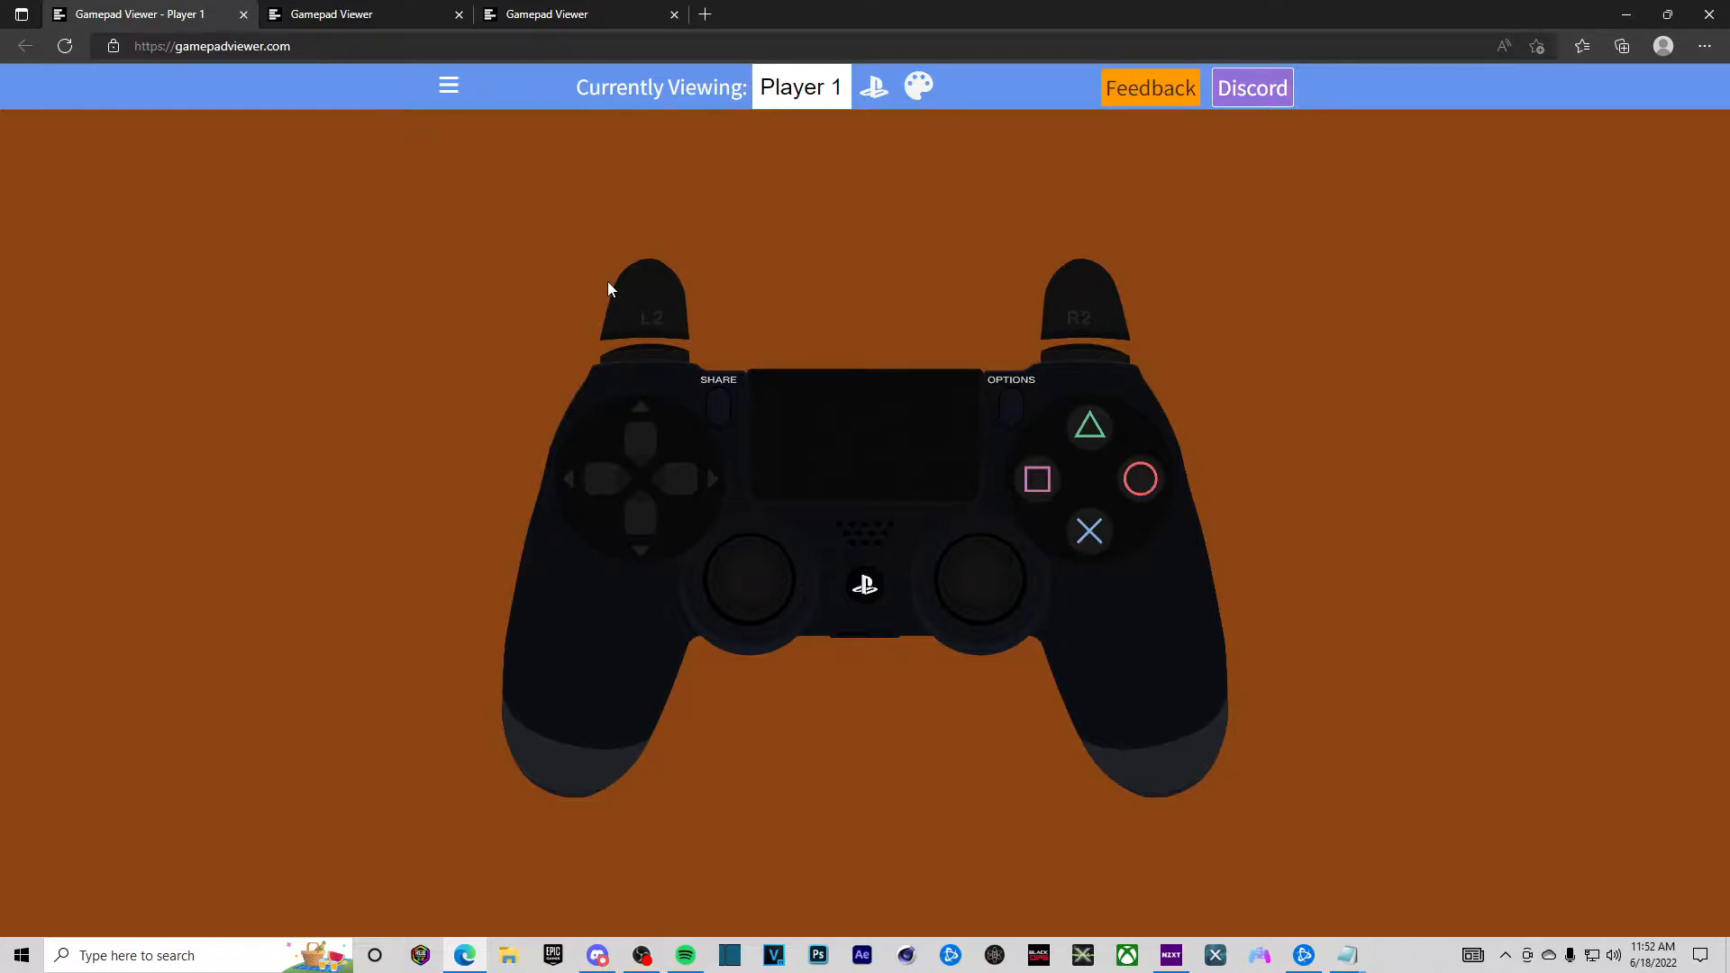
click(346, 15)
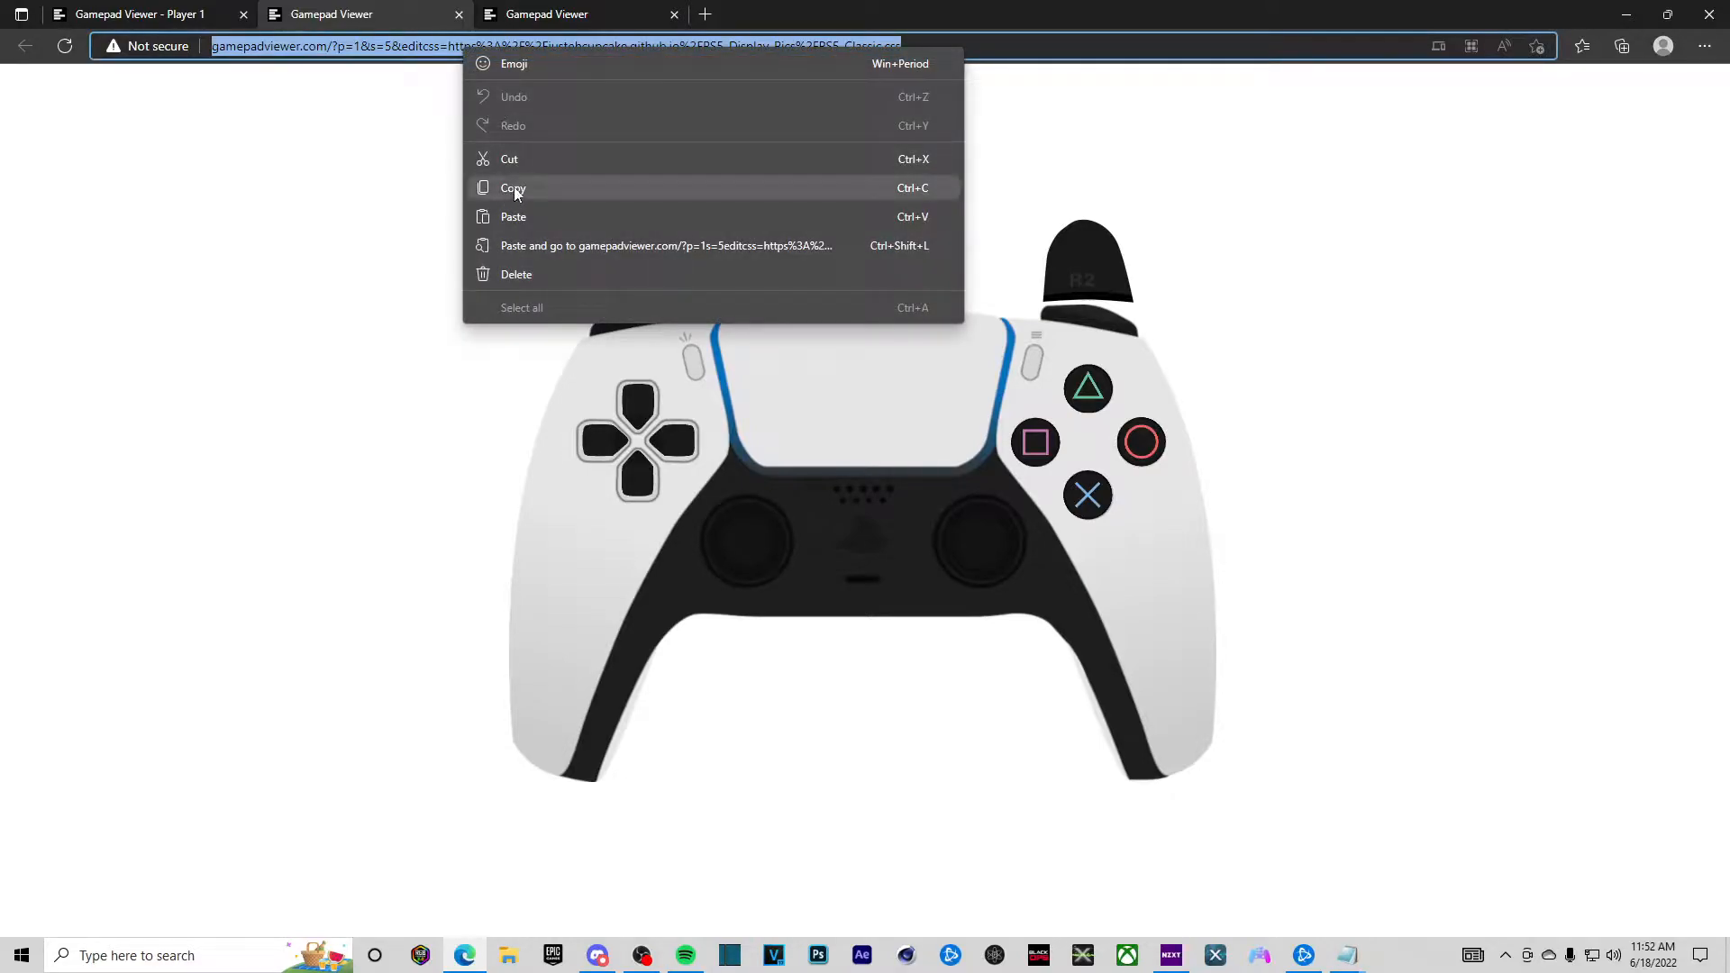
- Copy the white PS5 controller overlay page address from the address bar
click(512, 187)
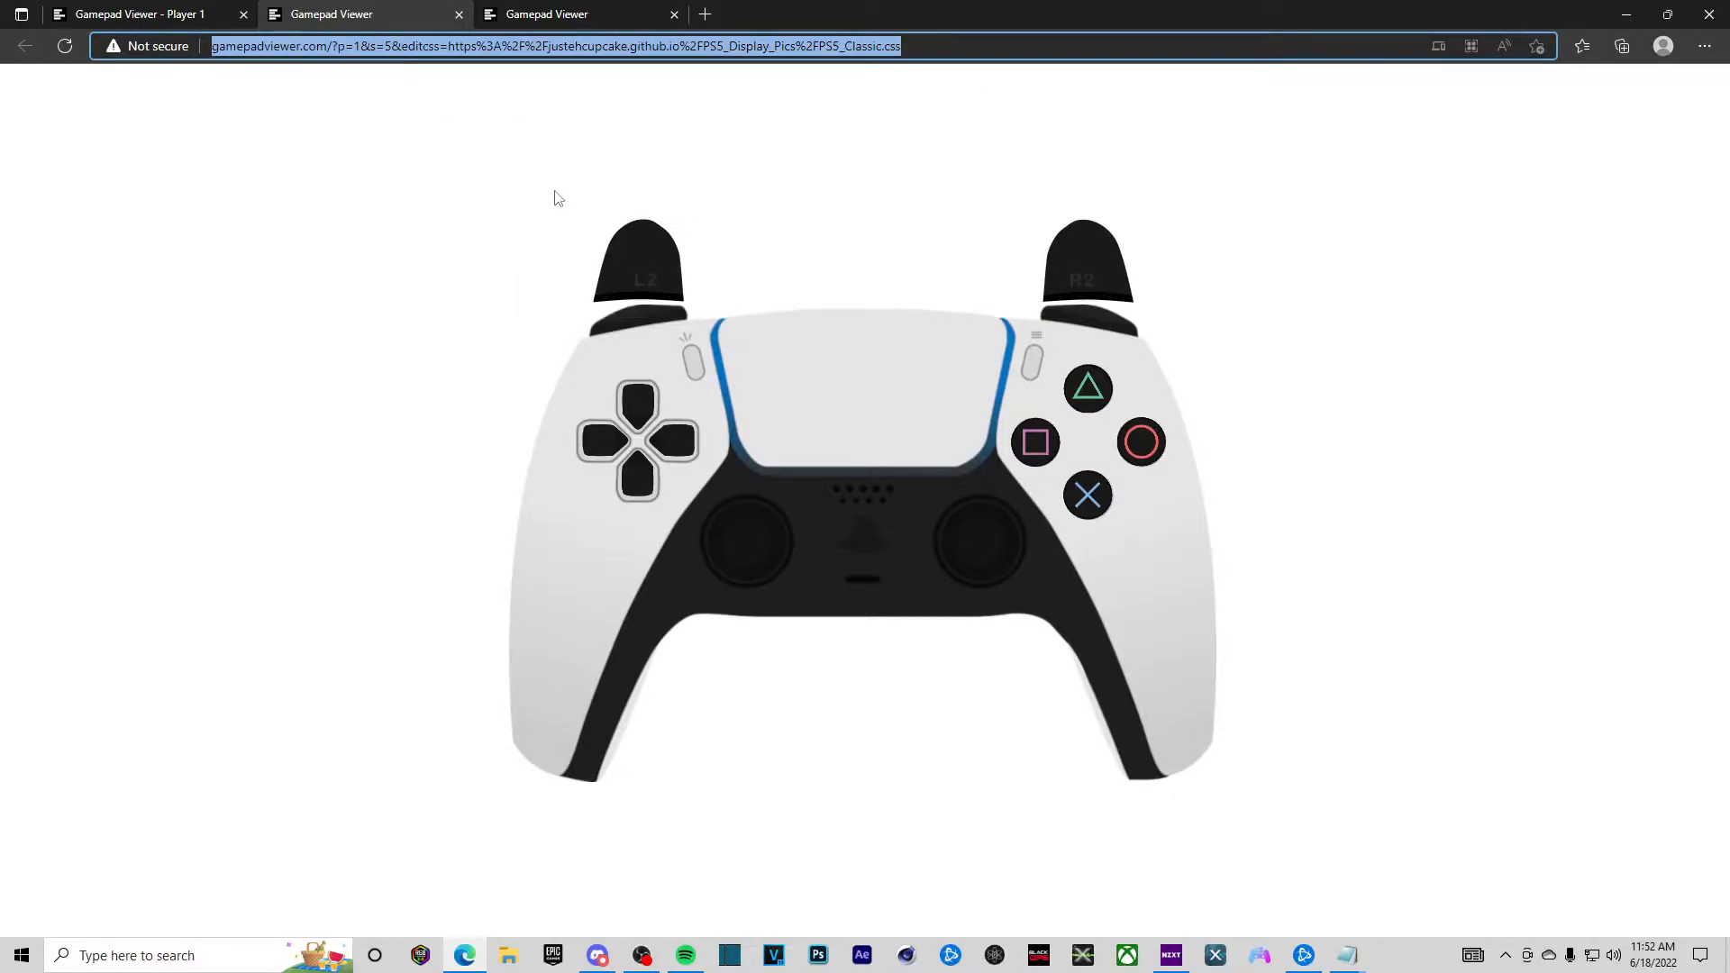
mouse_move(562, 694)
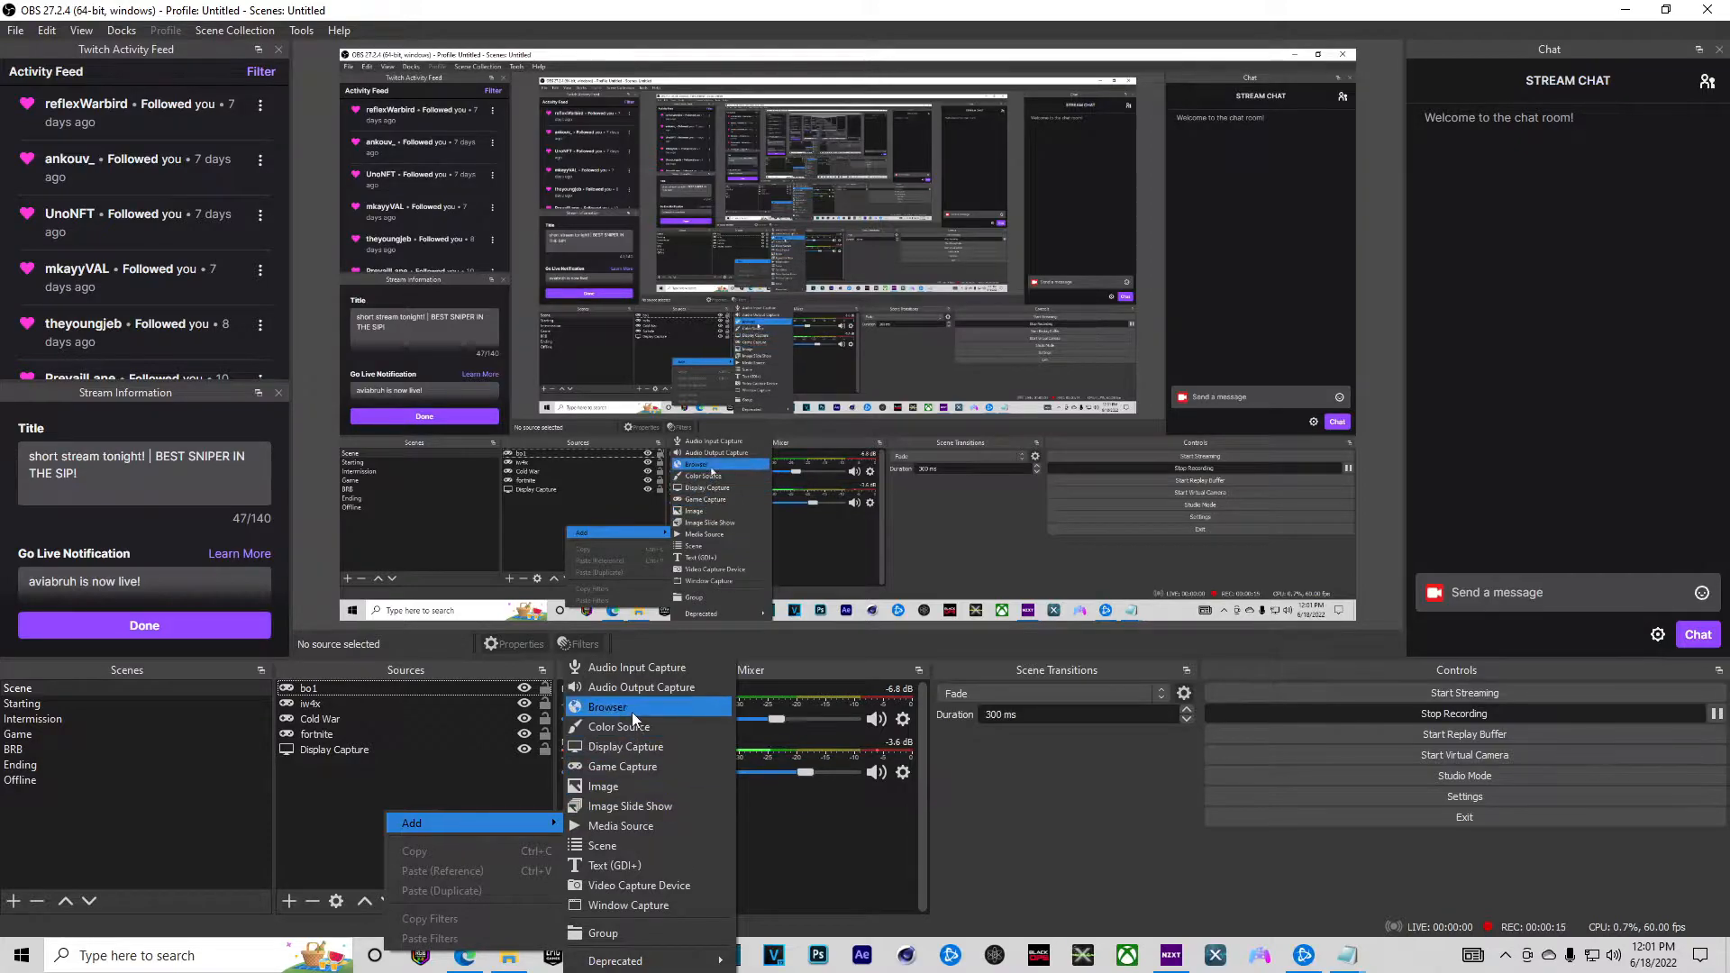
- Add a new Browser source to the scene and name it 'ps5 control'
click(605, 706)
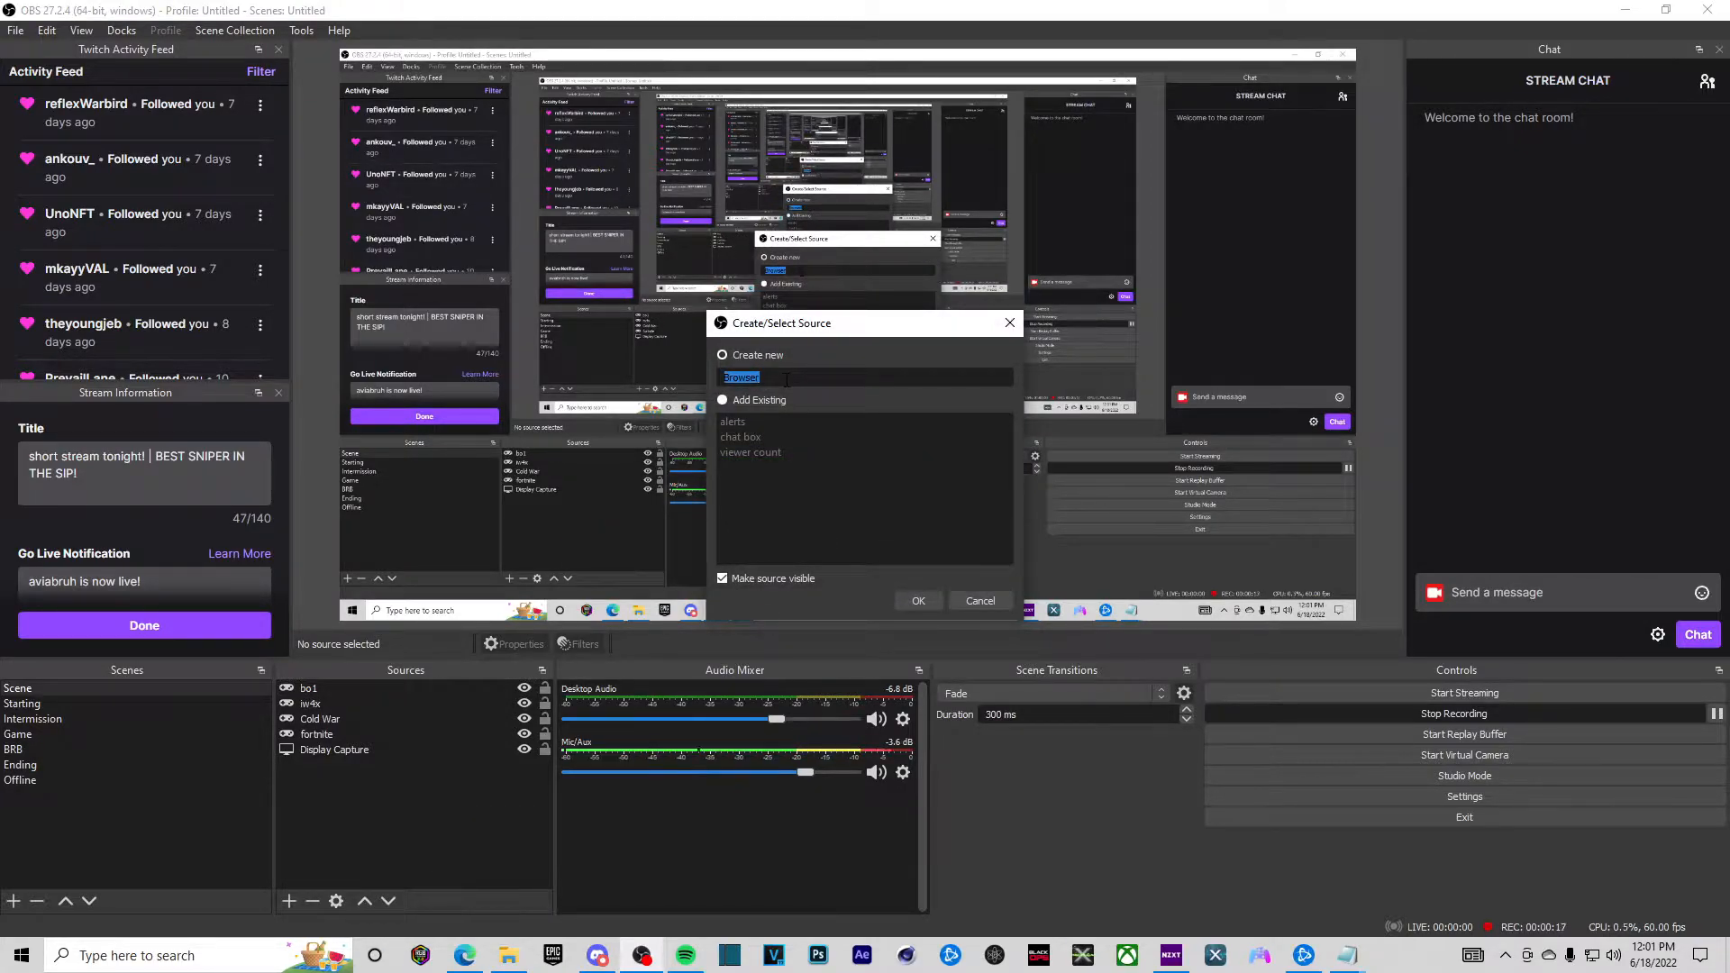
text(ps5 control)
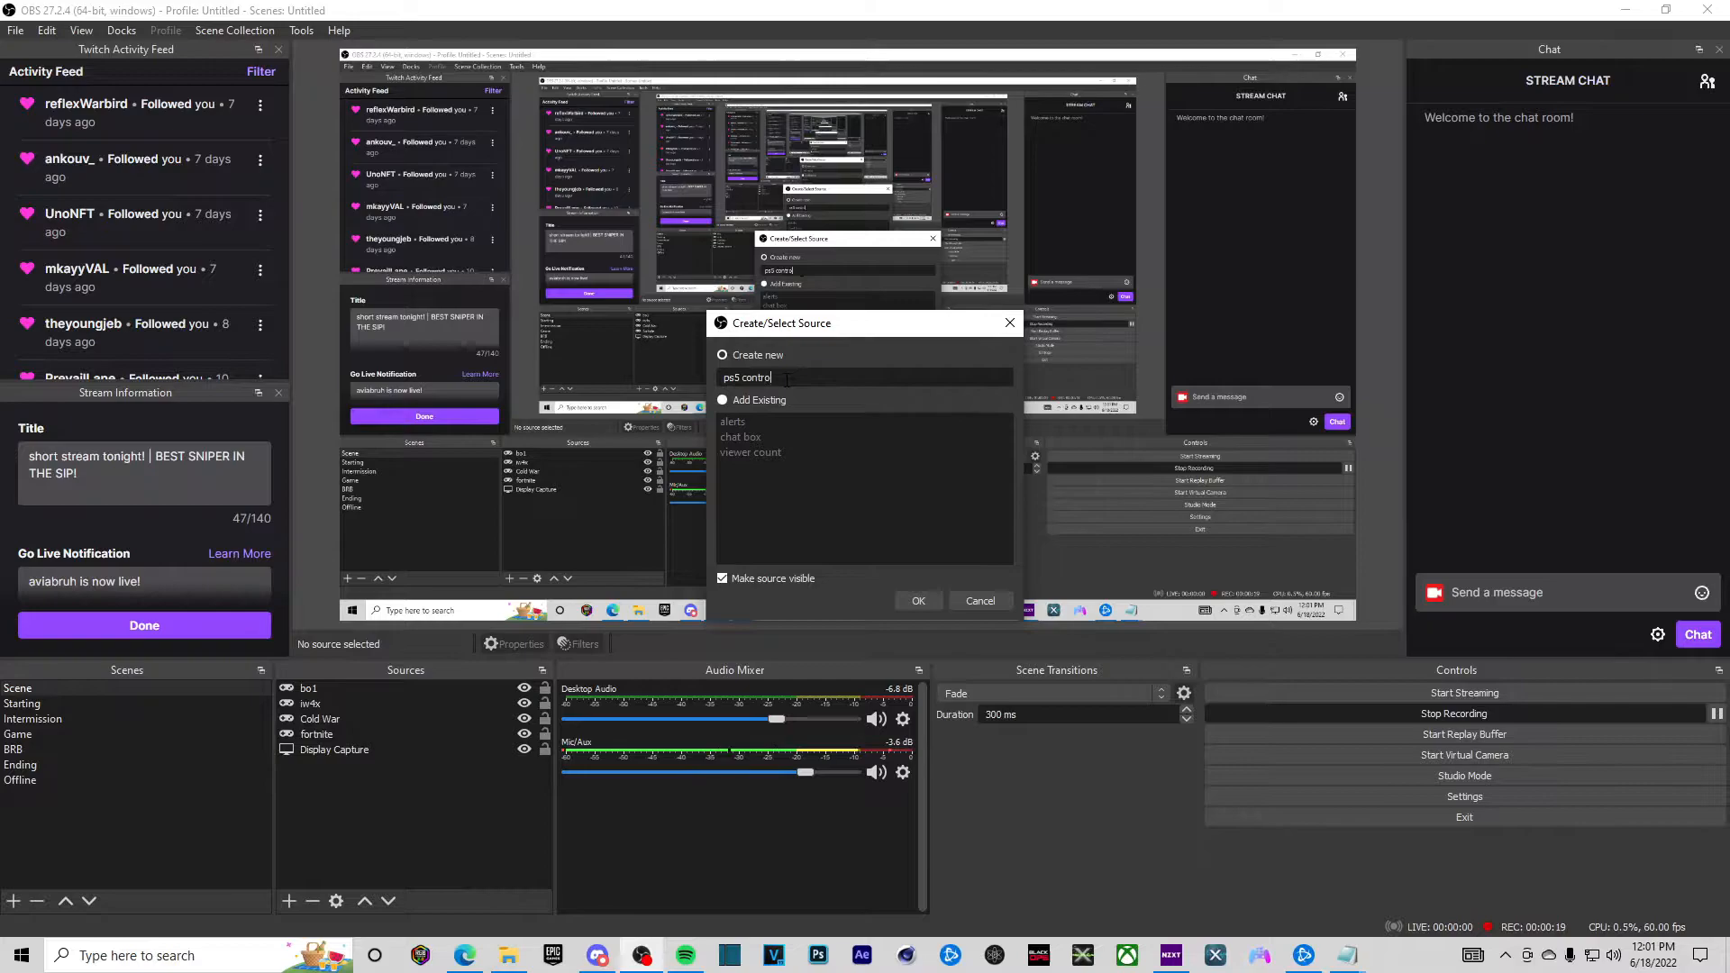
- Point the ps5 controller source's URL at the copied gamepadviewer link and save it
click(918, 602)
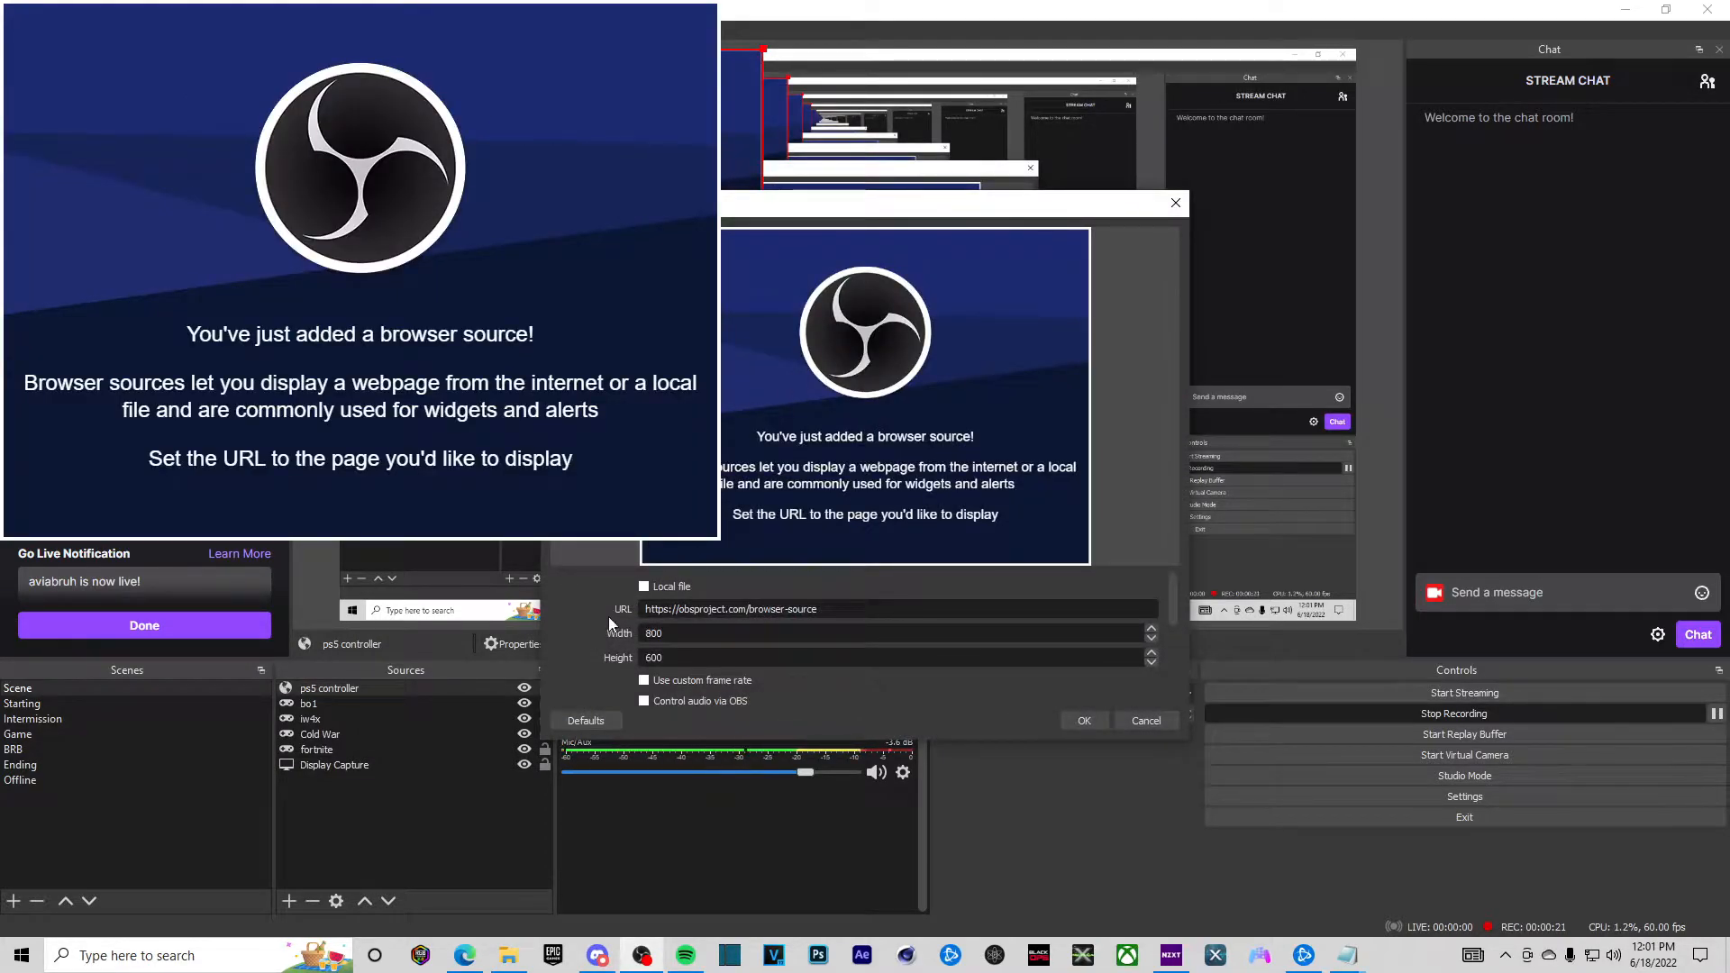
triple_click(731, 610)
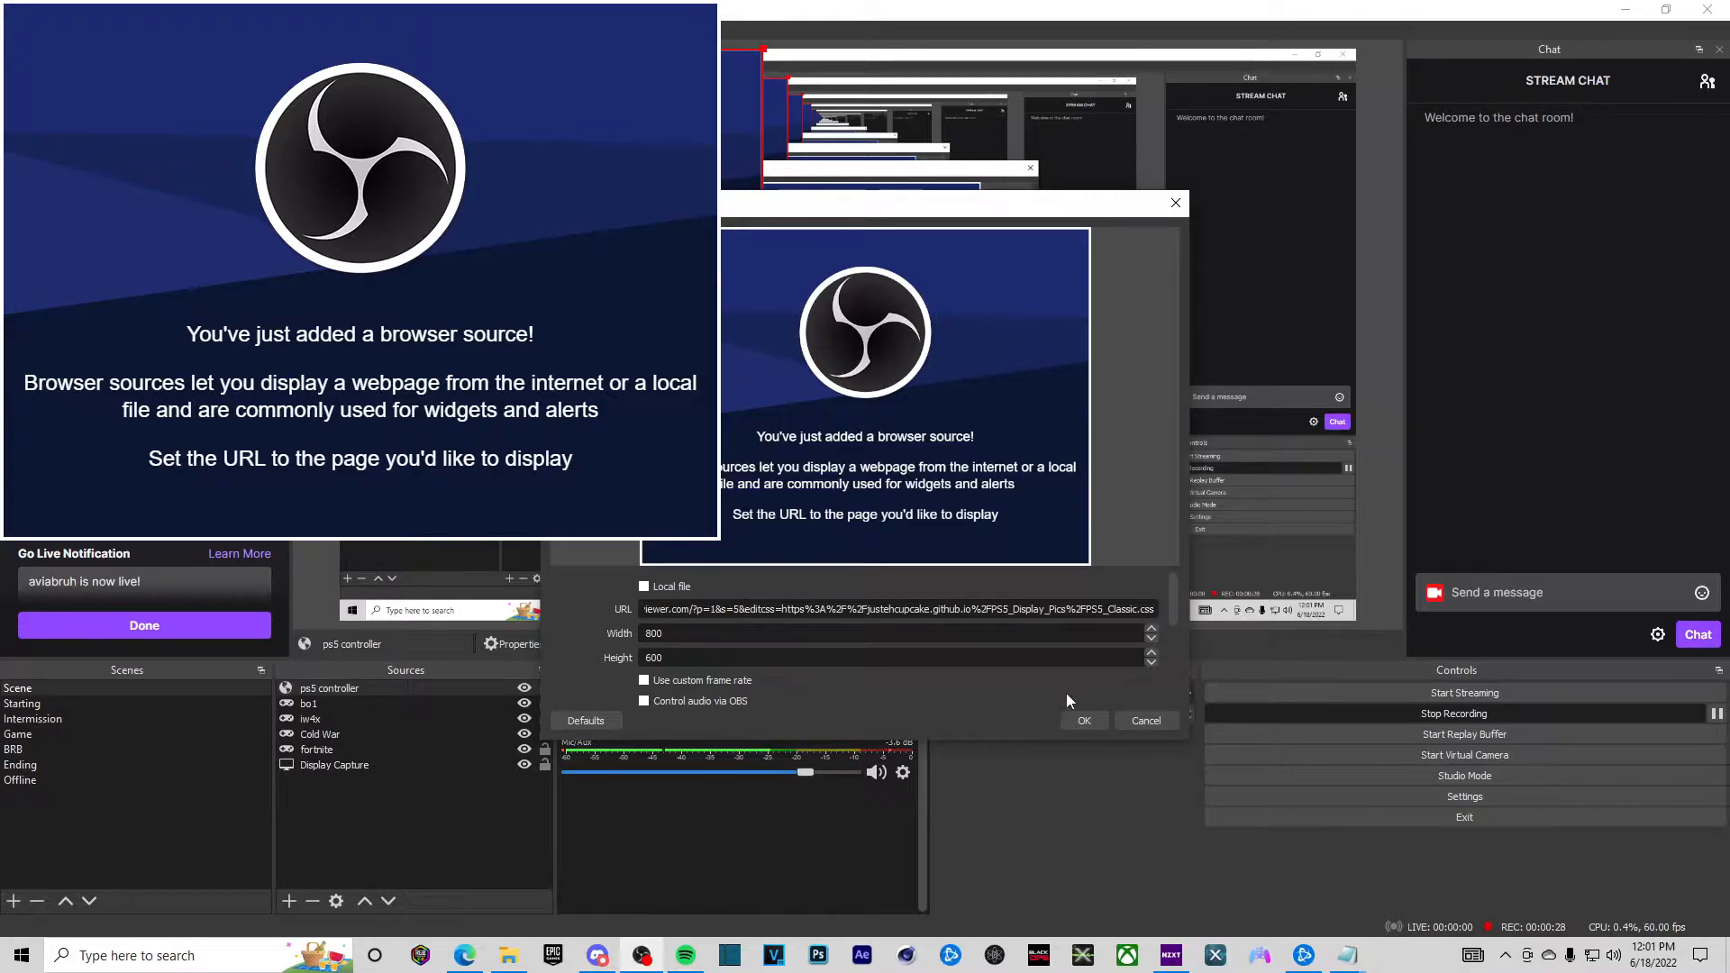
click(1083, 721)
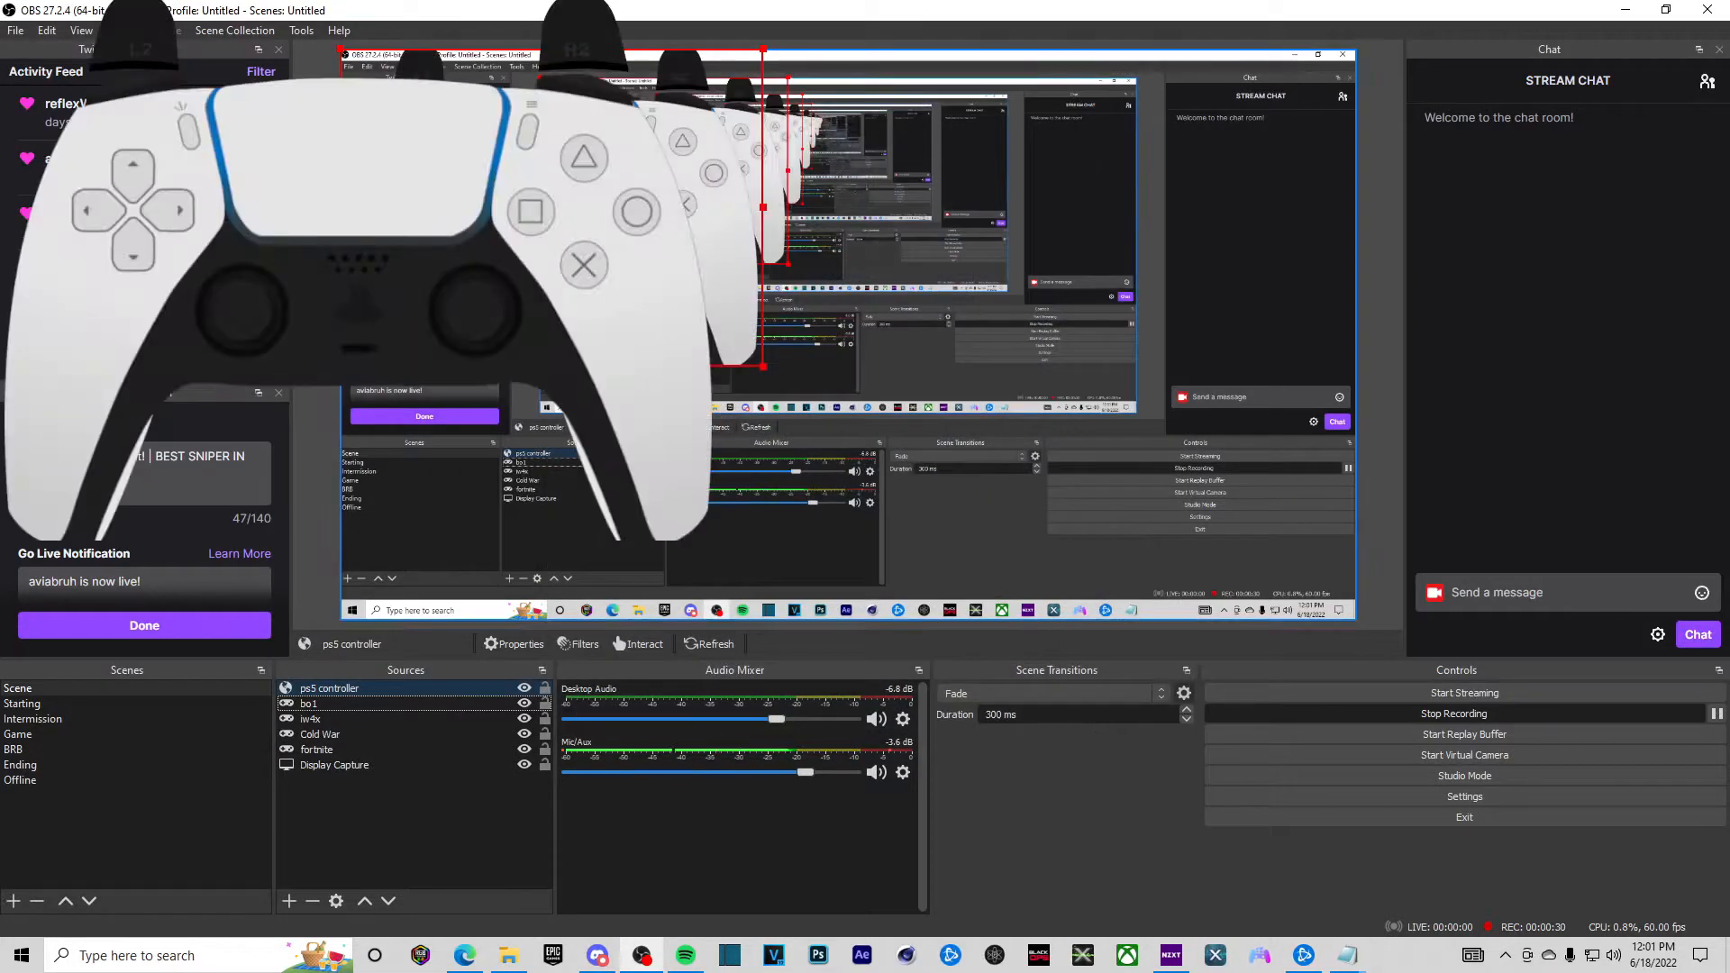